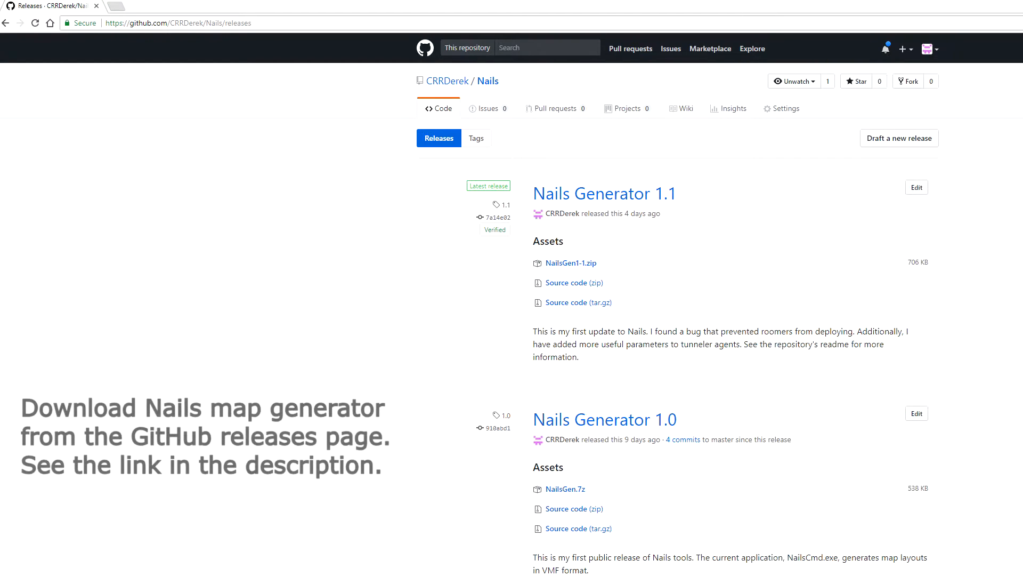
Save NailsGen1-1.zip from the Nails Generator 1.1 release into the NailsGen folder.
click(570, 263)
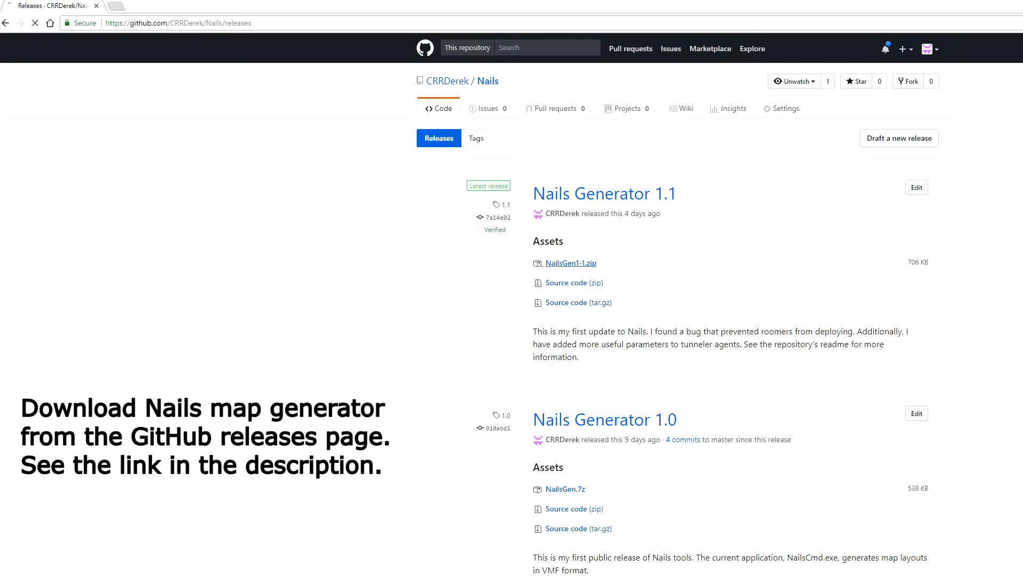
click(570, 263)
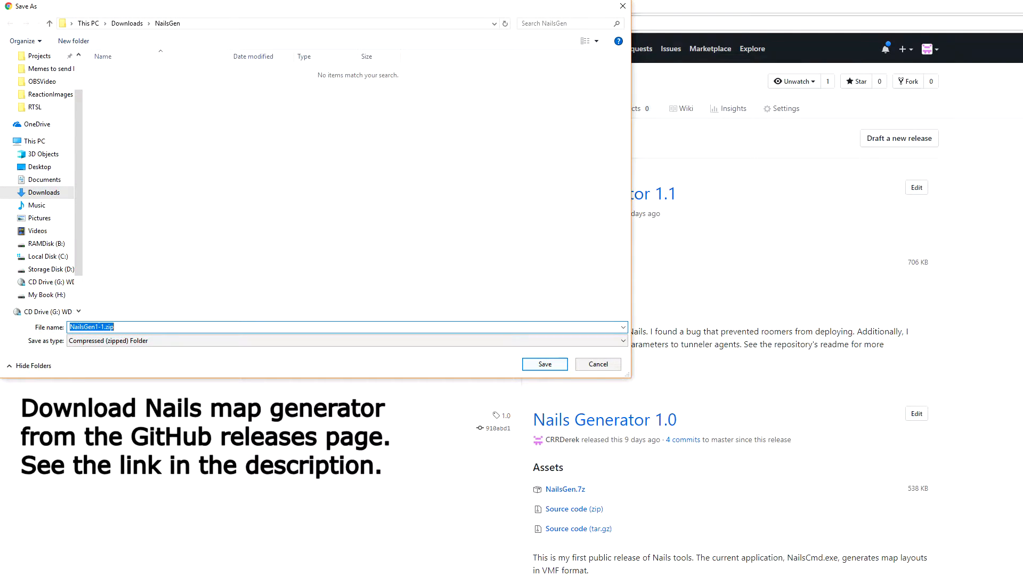
click(545, 364)
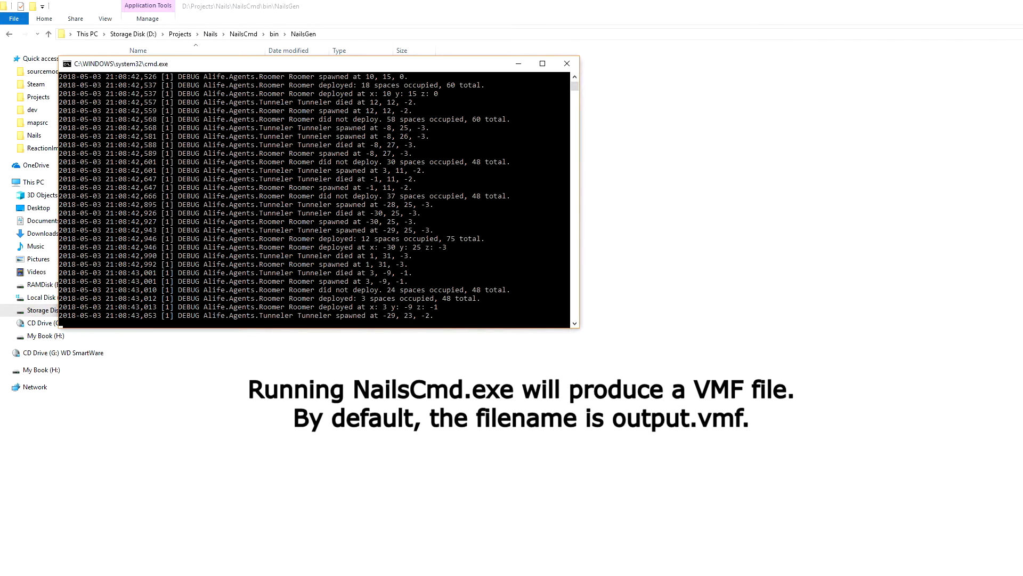
Run NailsCmd.exe so it generates a map layout in the command window.
click(567, 64)
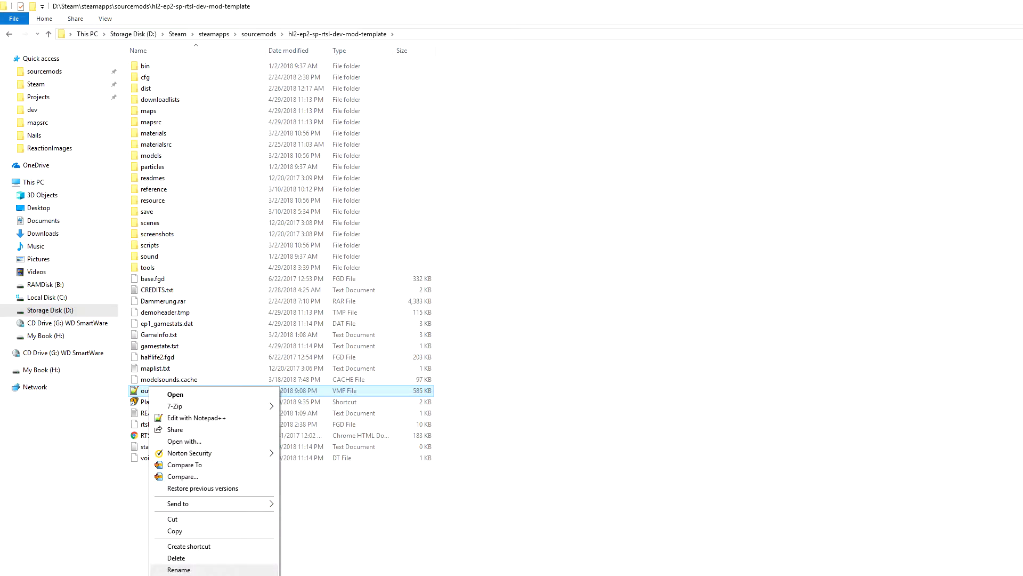
Rename the generated output.vmf to NailsTestMap.
click(178, 569)
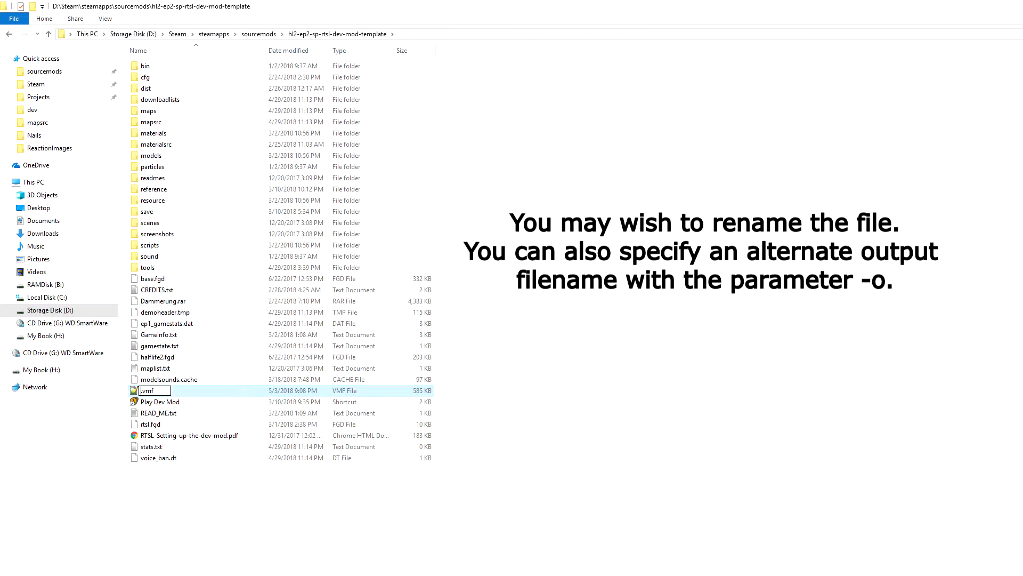
text(NailsTestM)
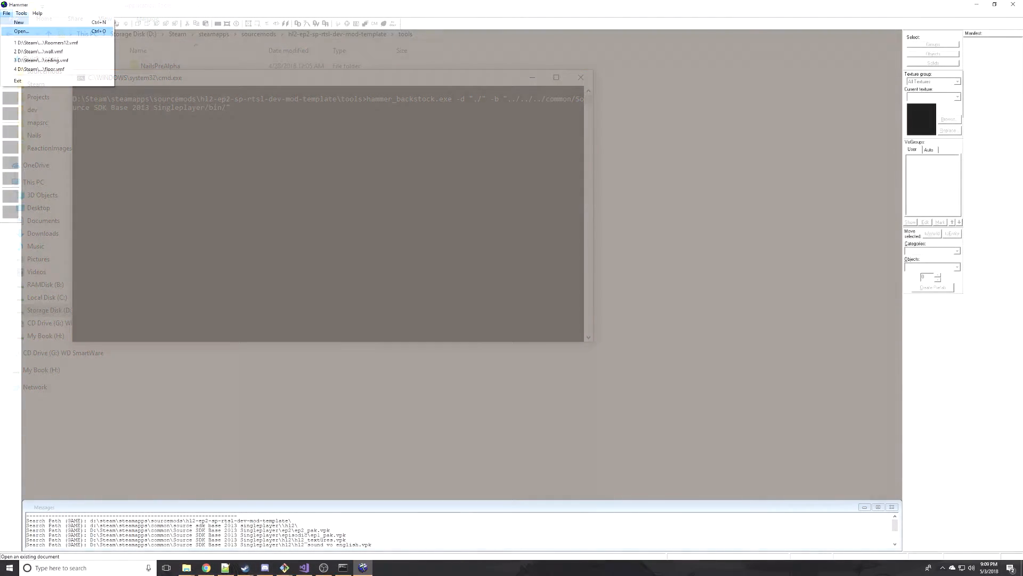
Load NailsTestMap.vmf from the mapsrc folder into Hammer.
click(21, 31)
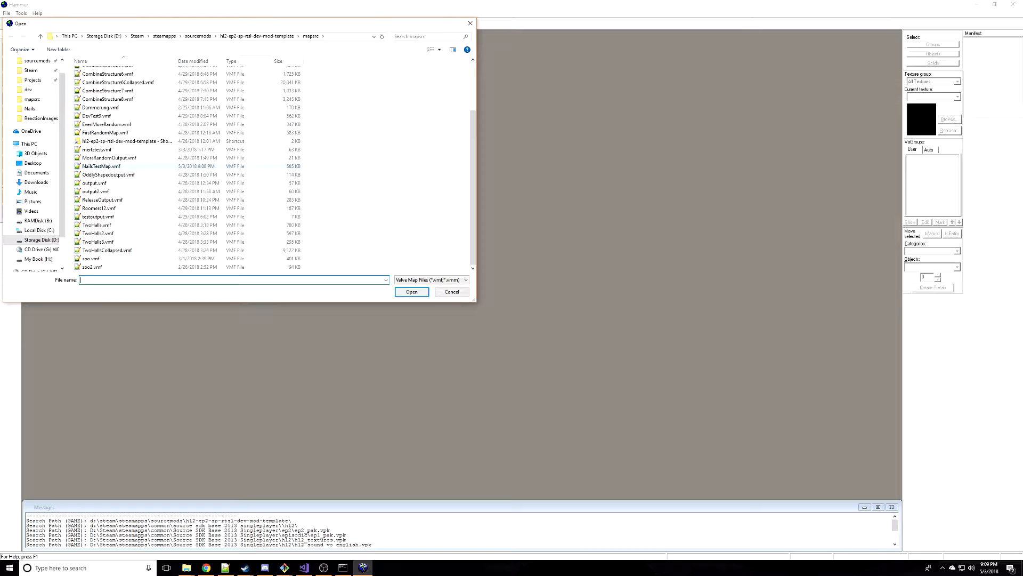
click(411, 291)
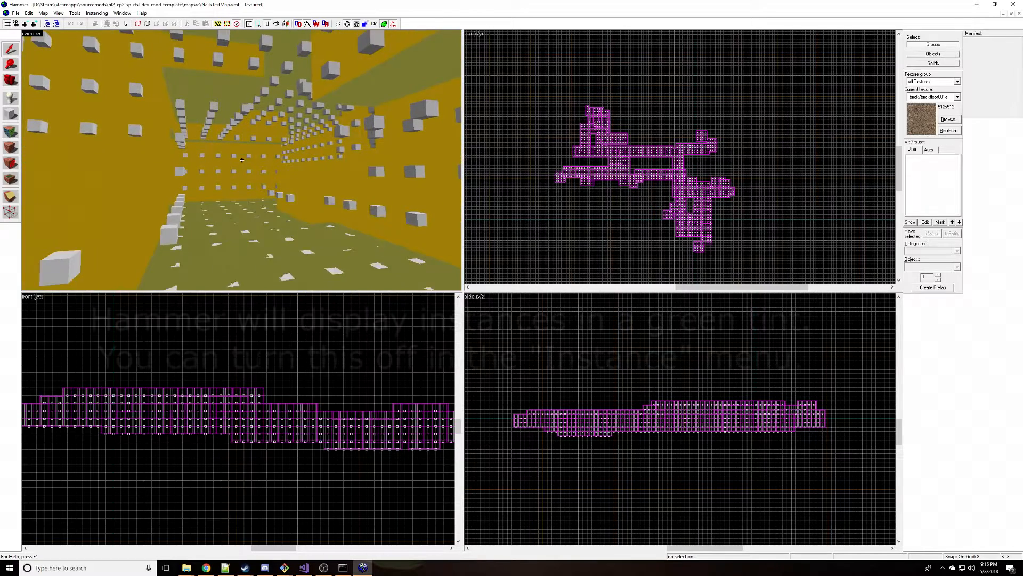
Switch instance display to Show Normal, removing the green tint.
click(97, 13)
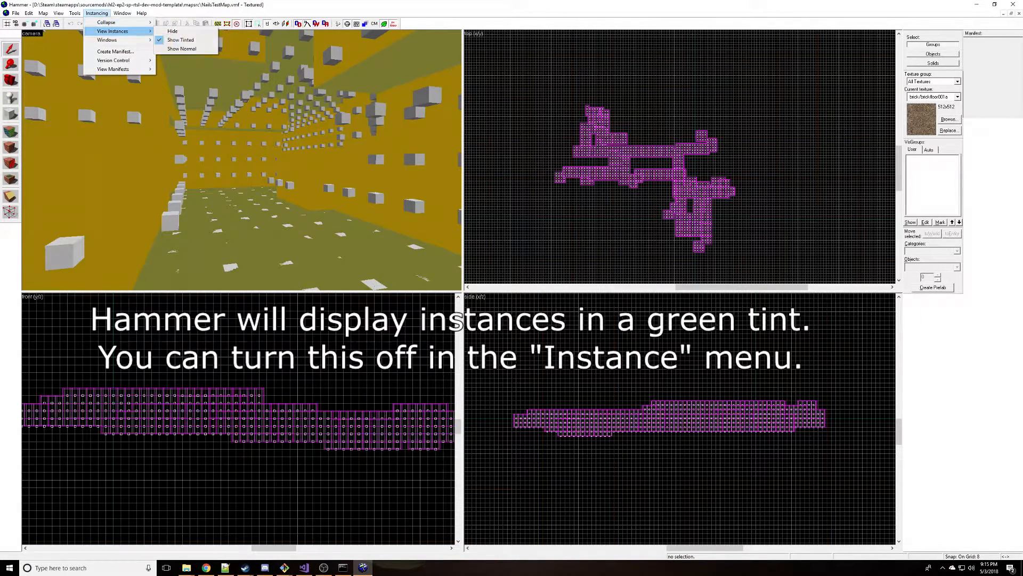
click(182, 48)
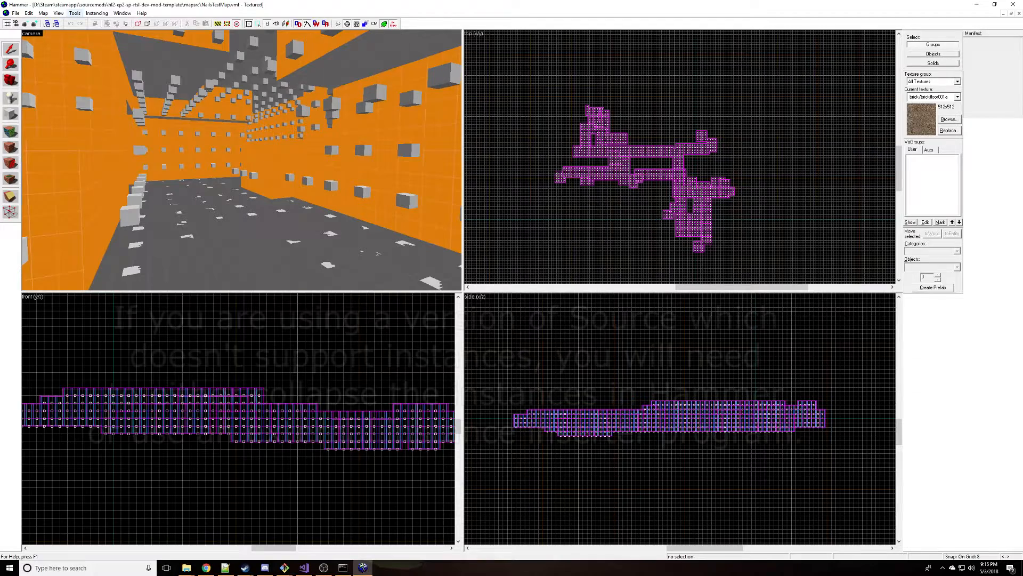
Collapse all instances into ordinary map geometry and confirm.
click(95, 14)
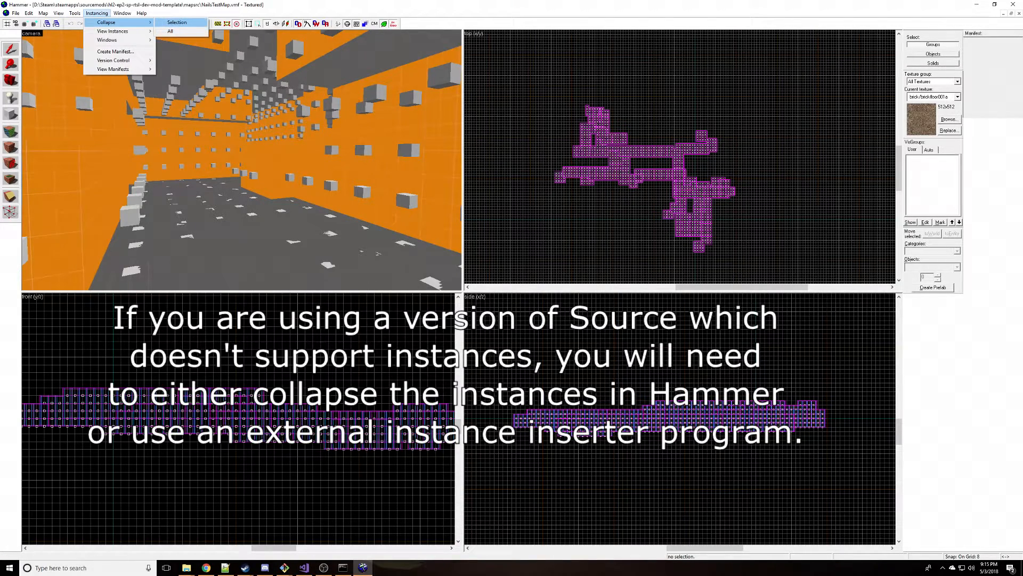
click(179, 22)
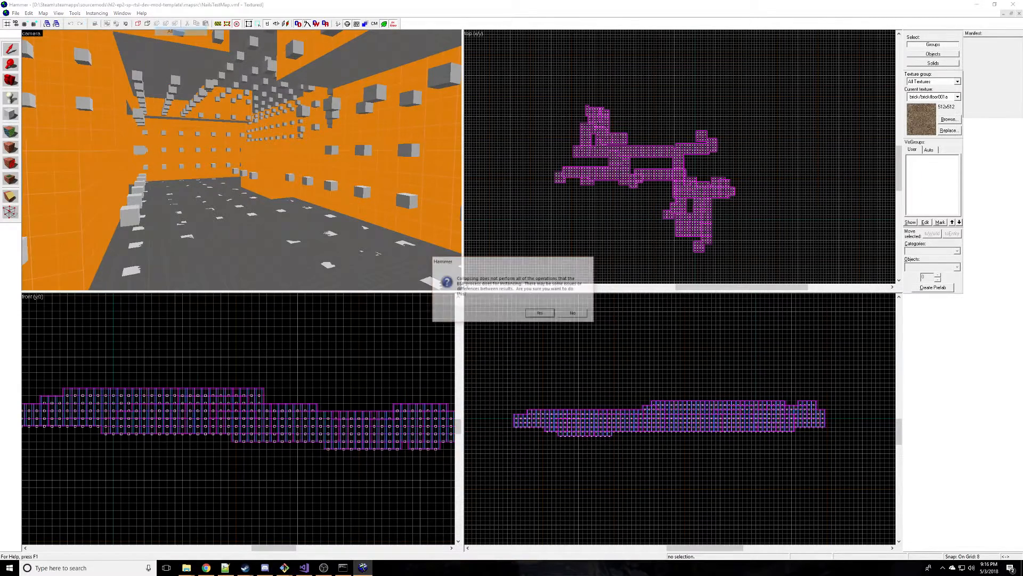
click(540, 312)
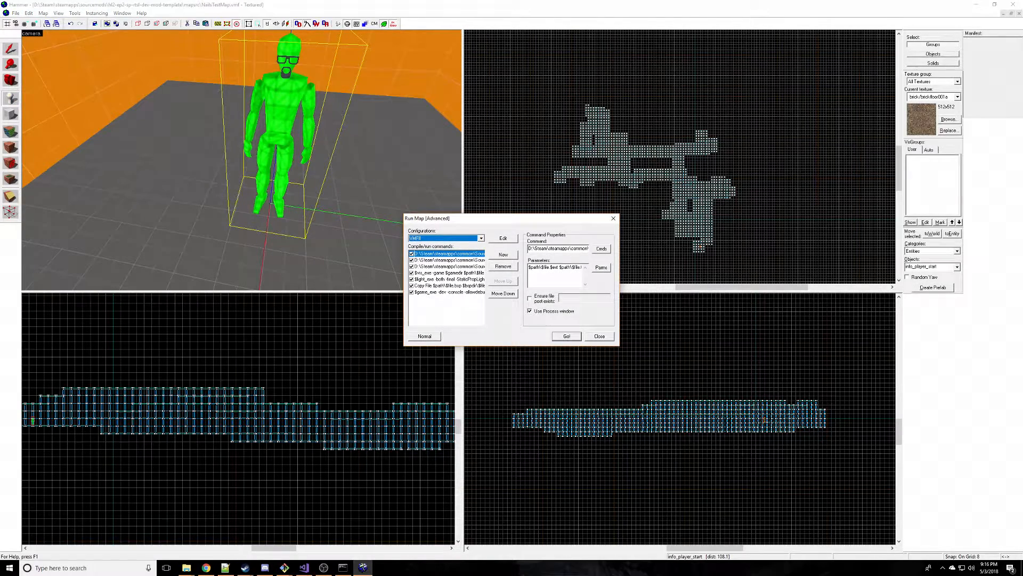
Start the map compile with Go! in Run Map (Advanced).
click(566, 336)
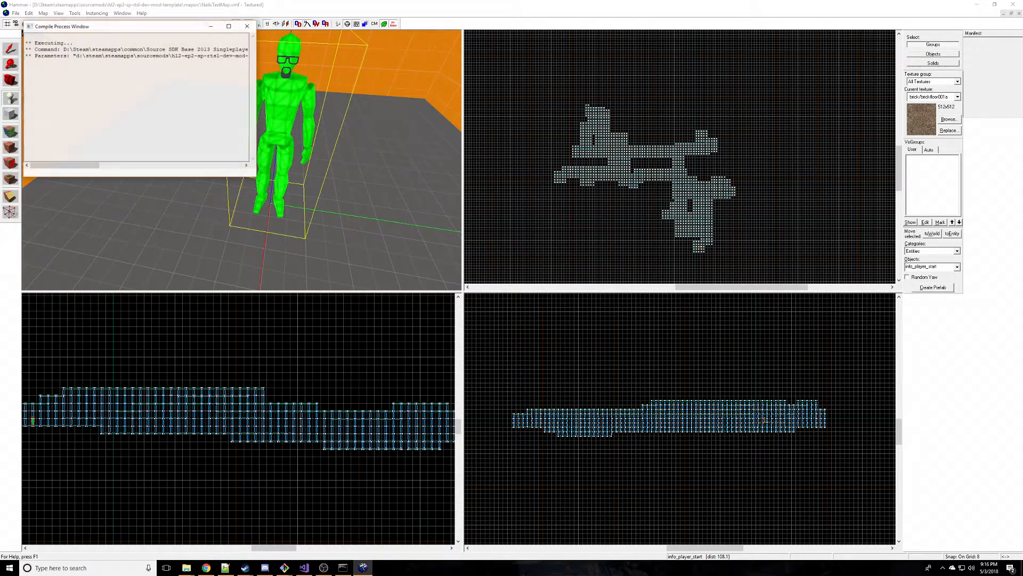